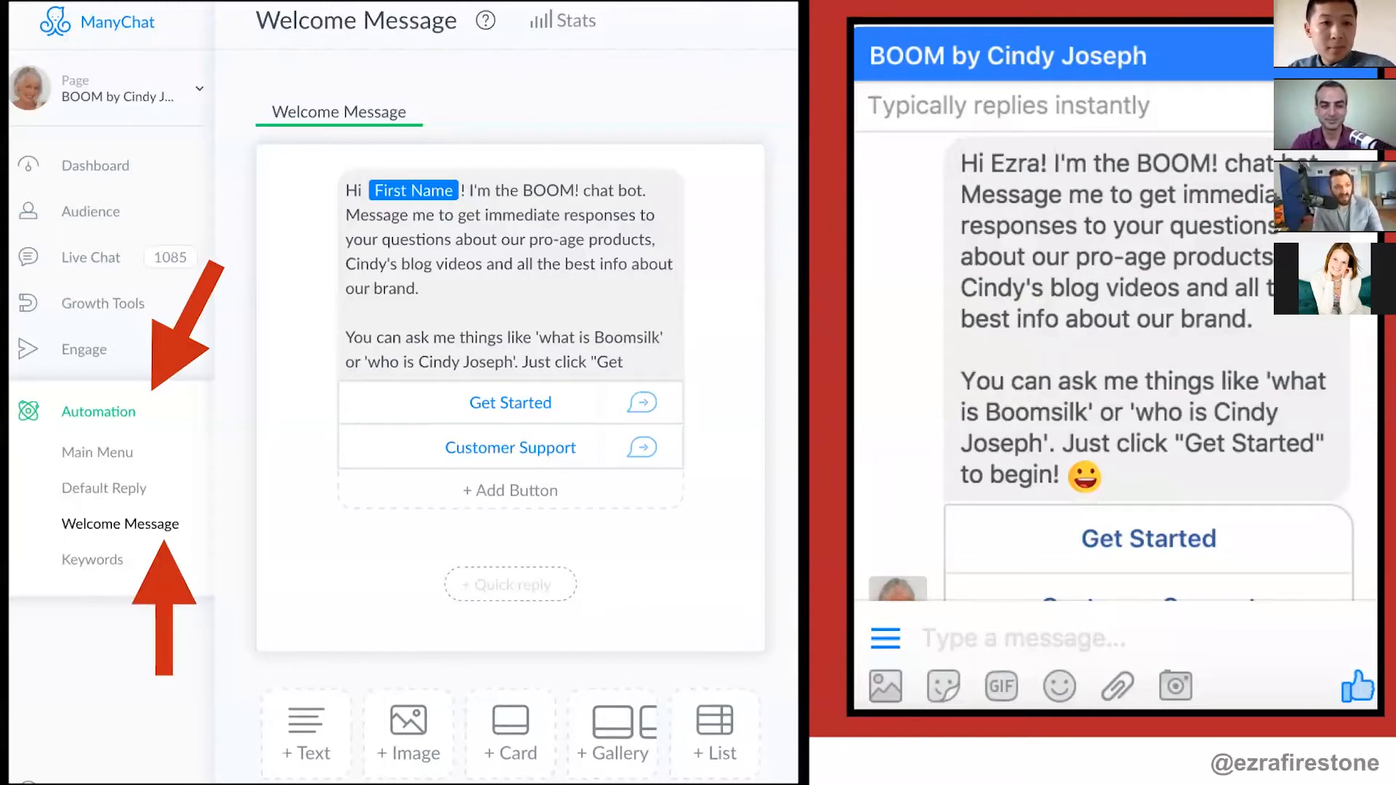
Step: Open the bot's Main Menu setup from the Automation section of the sidebar
{"action": "left_click", "coordinate": [96, 452]}
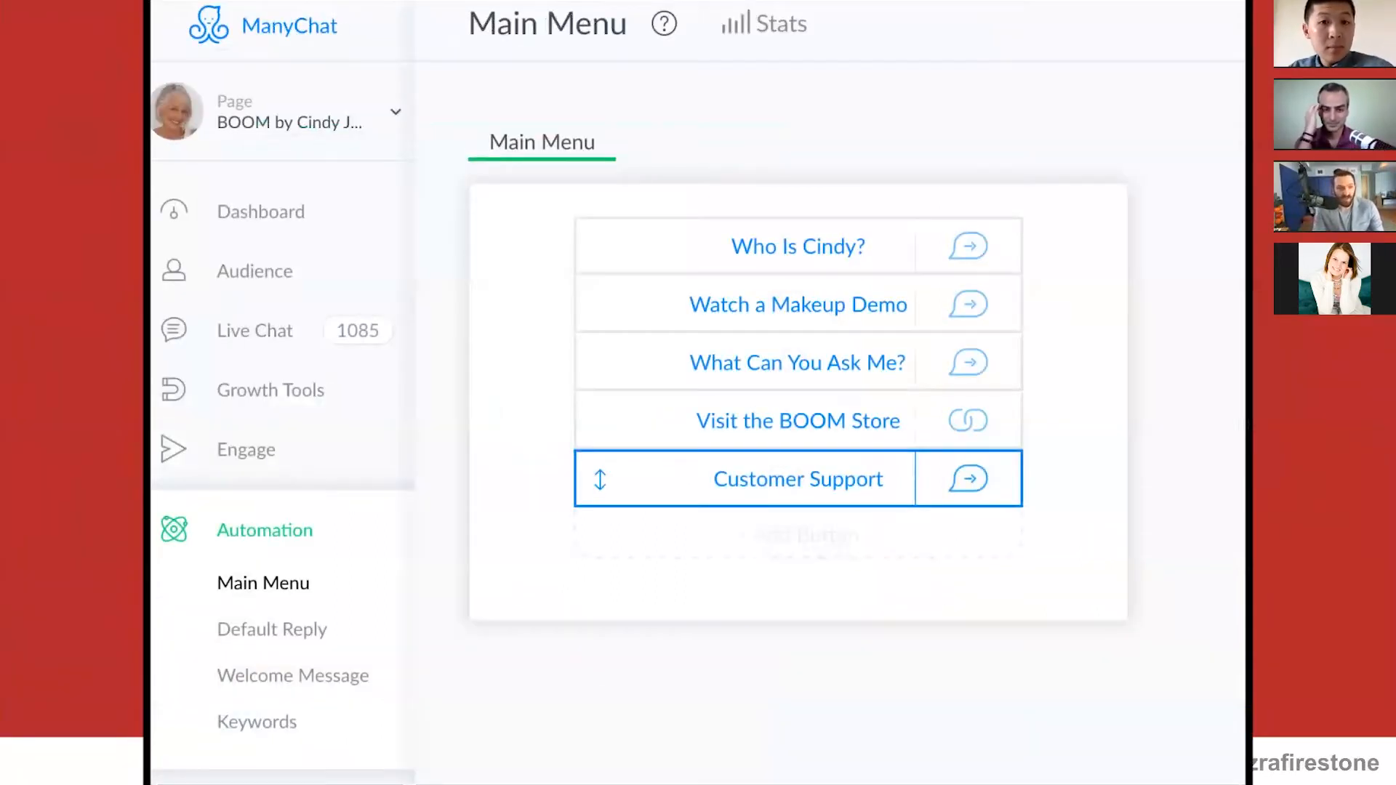